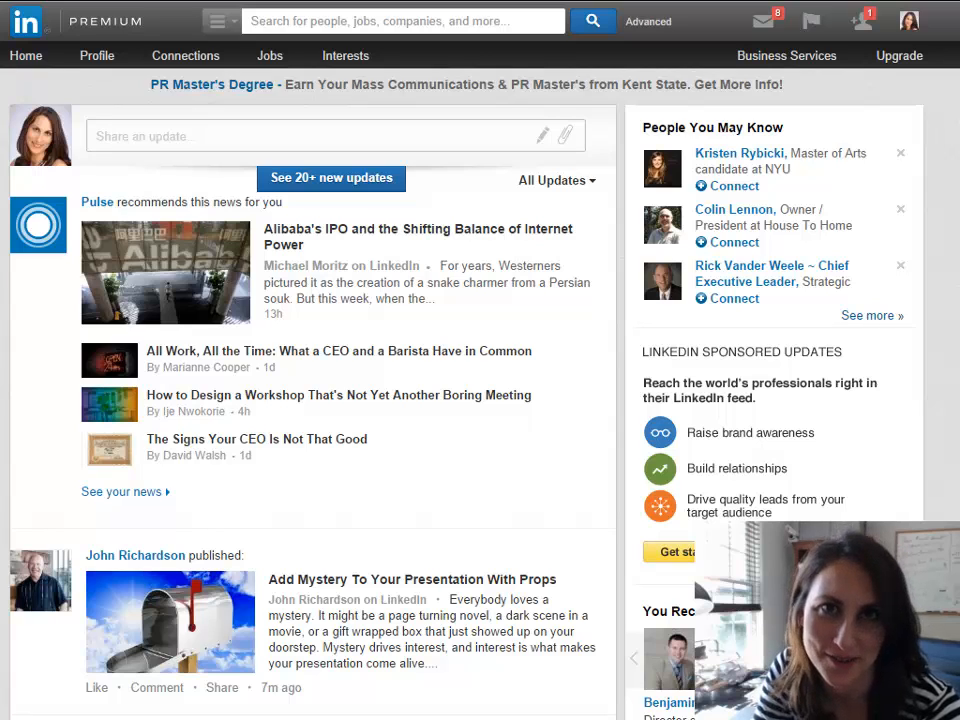
Open the account and settings menu from the profile photo in the top bar
left_click(911, 20)
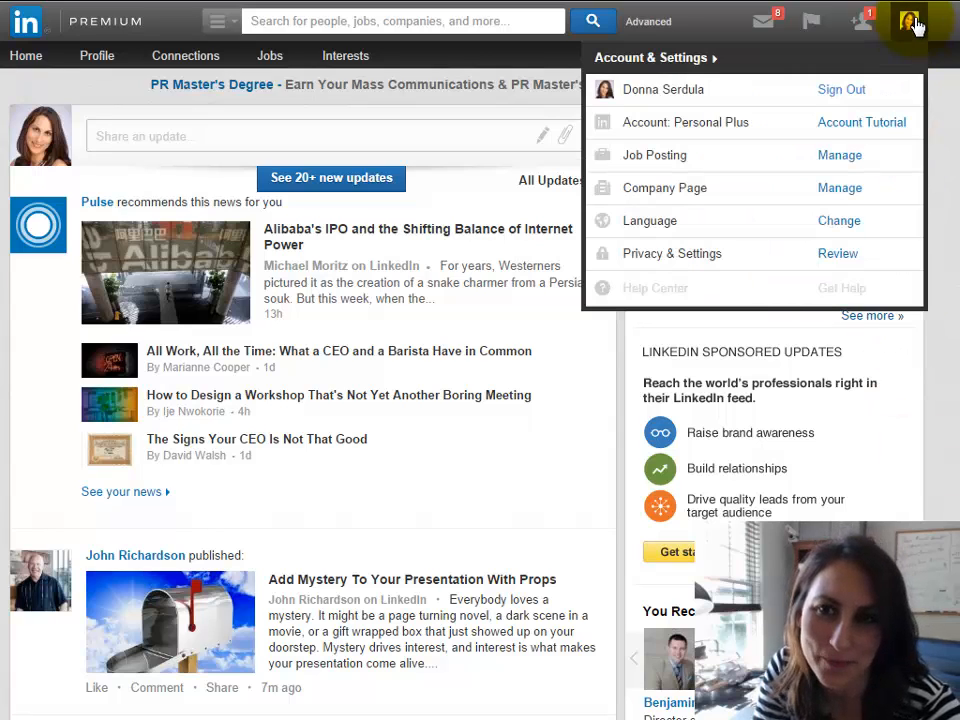
mouse_move(720, 253)
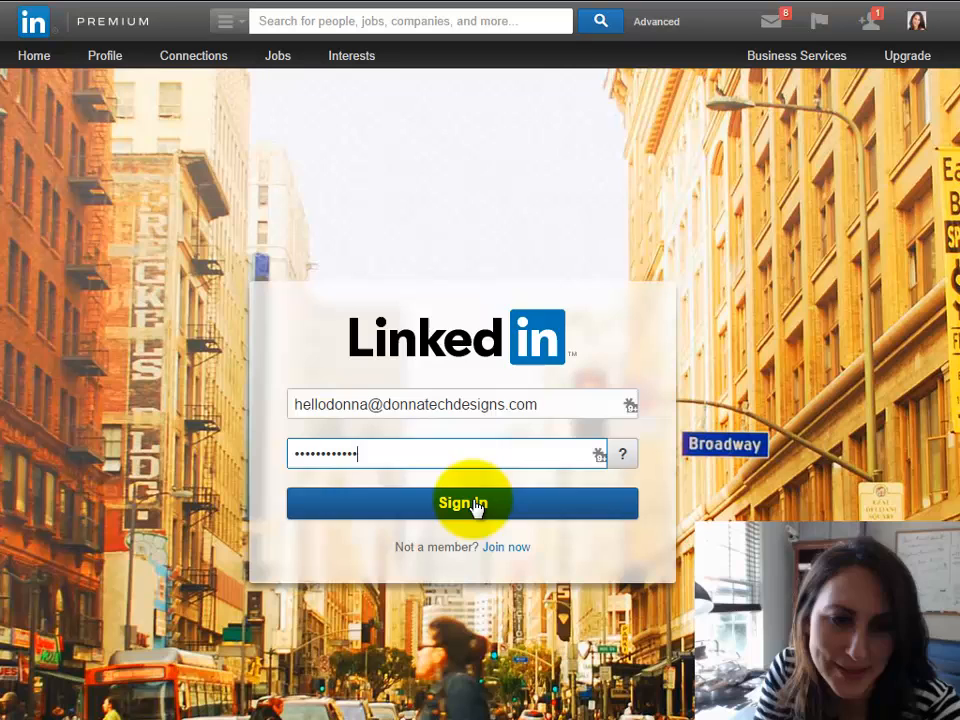
Sign in, load the Privacy & Settings page, and close the account dropdown
left_click(462, 503)
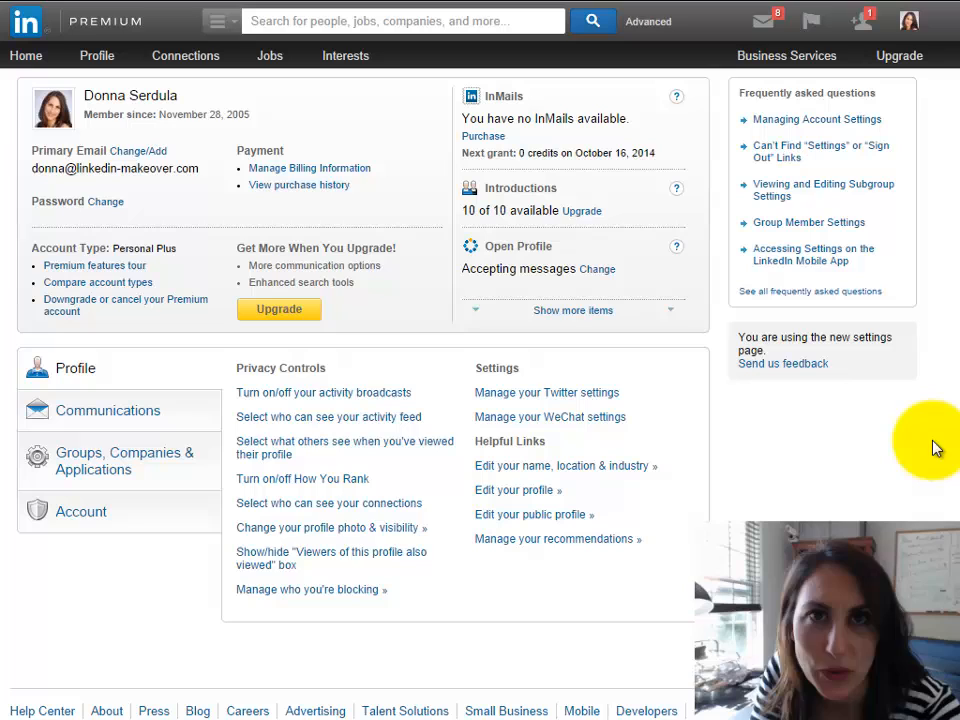
mouse_move(865, 403)
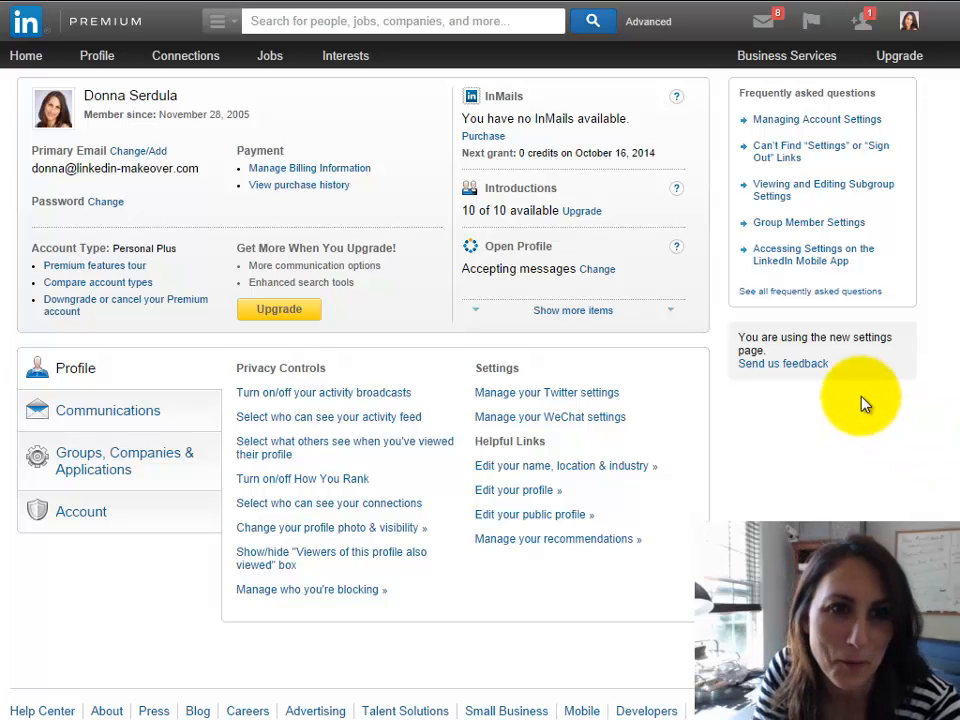
left_click(908, 20)
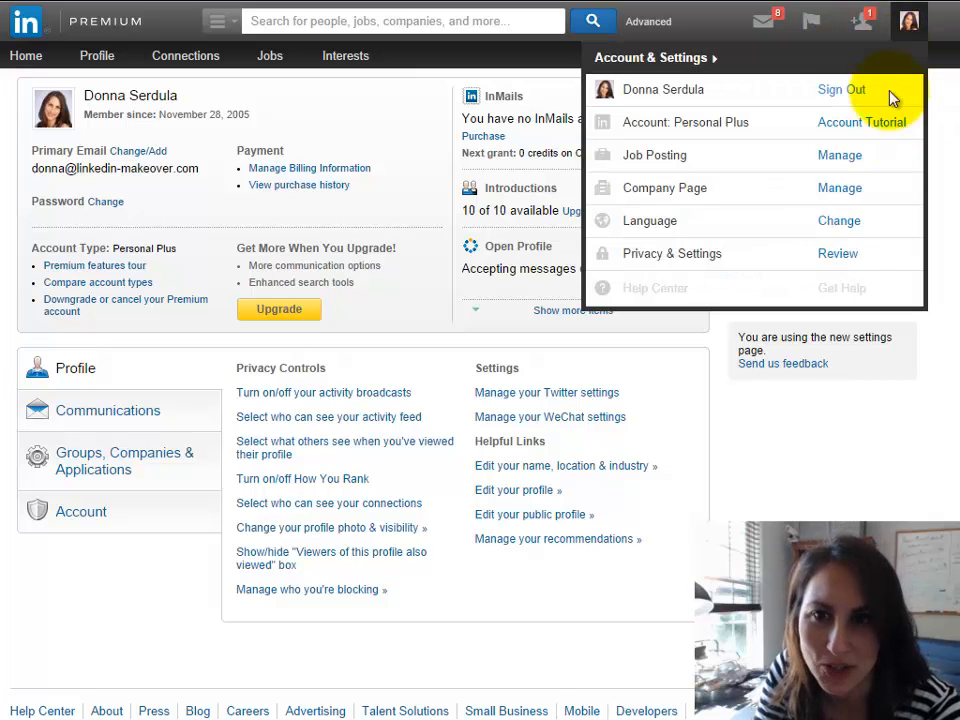
left_click(800, 452)
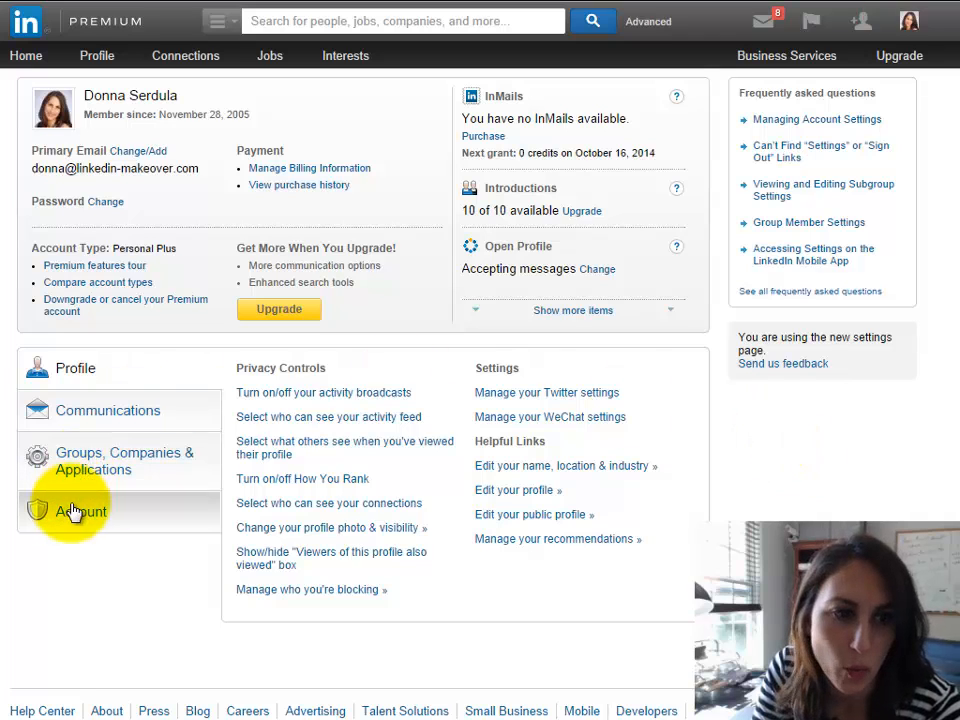
Under the Account tab, request an archive of your data
left_click(80, 511)
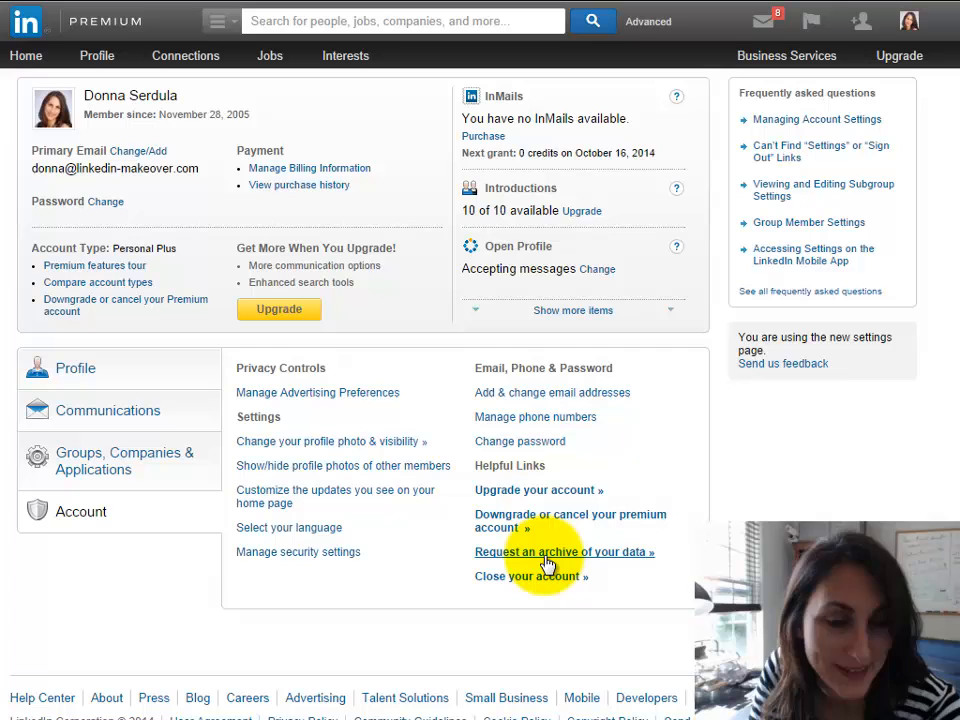
left_click(564, 552)
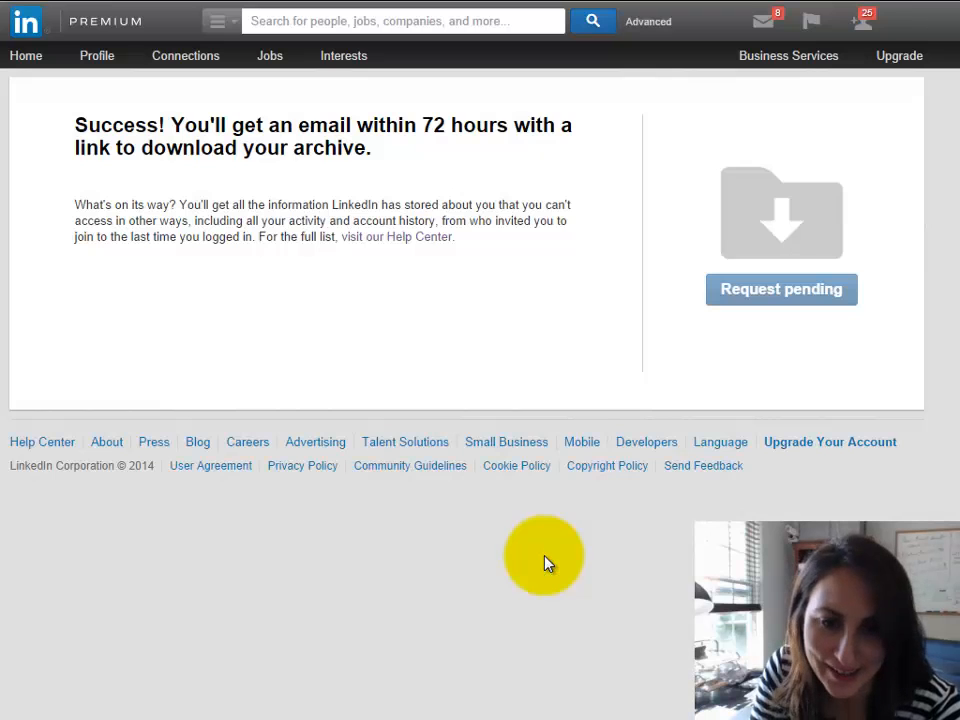
mouse_move(438, 338)
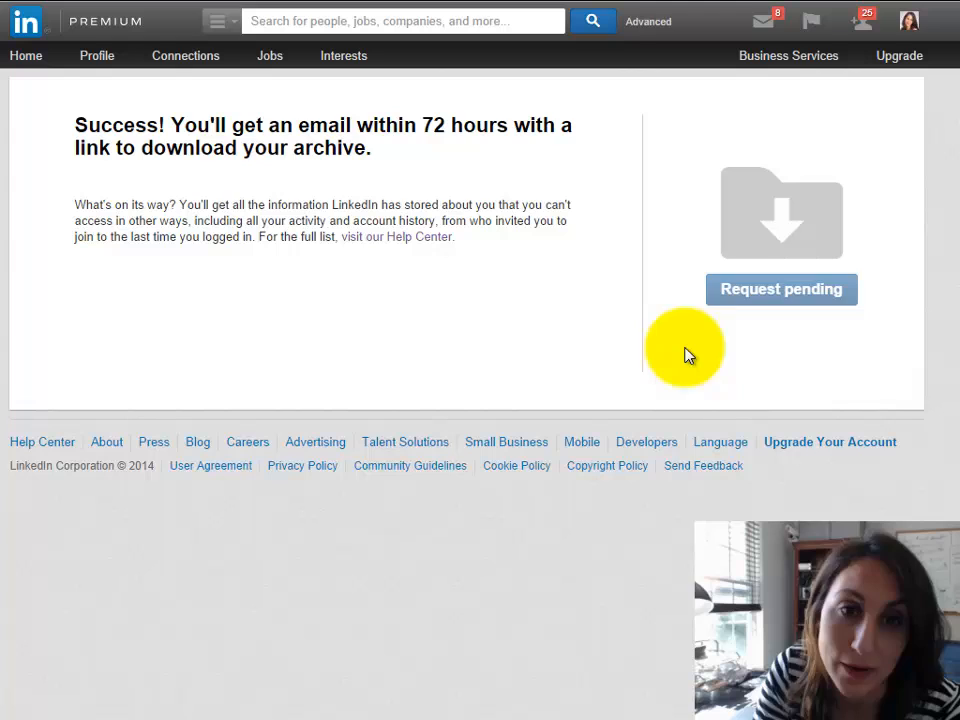
mouse_move(499, 214)
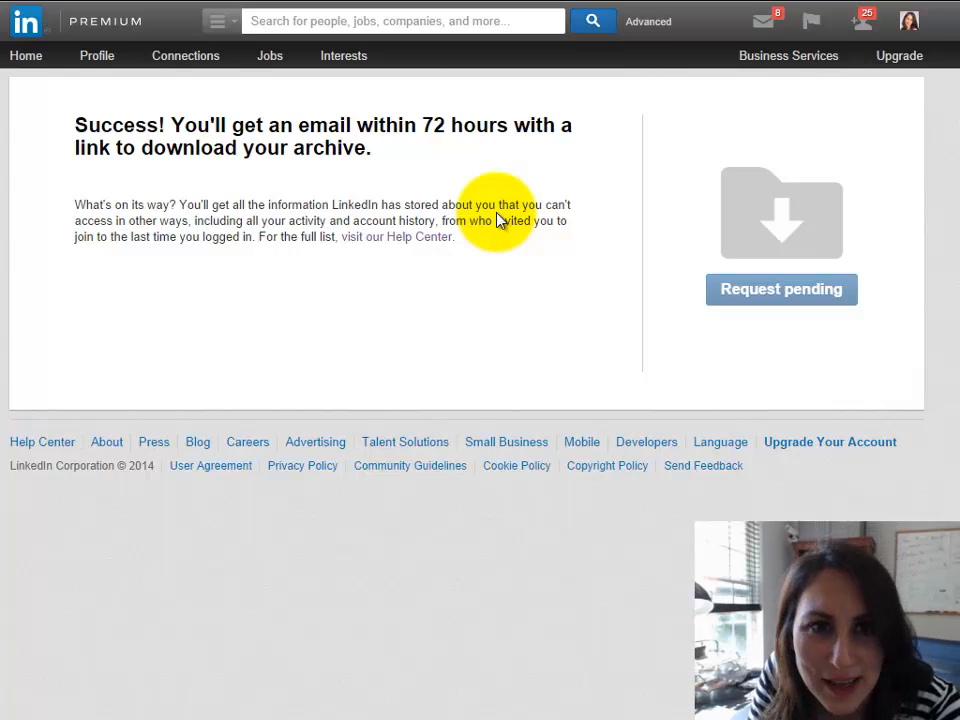
mouse_move(520, 263)
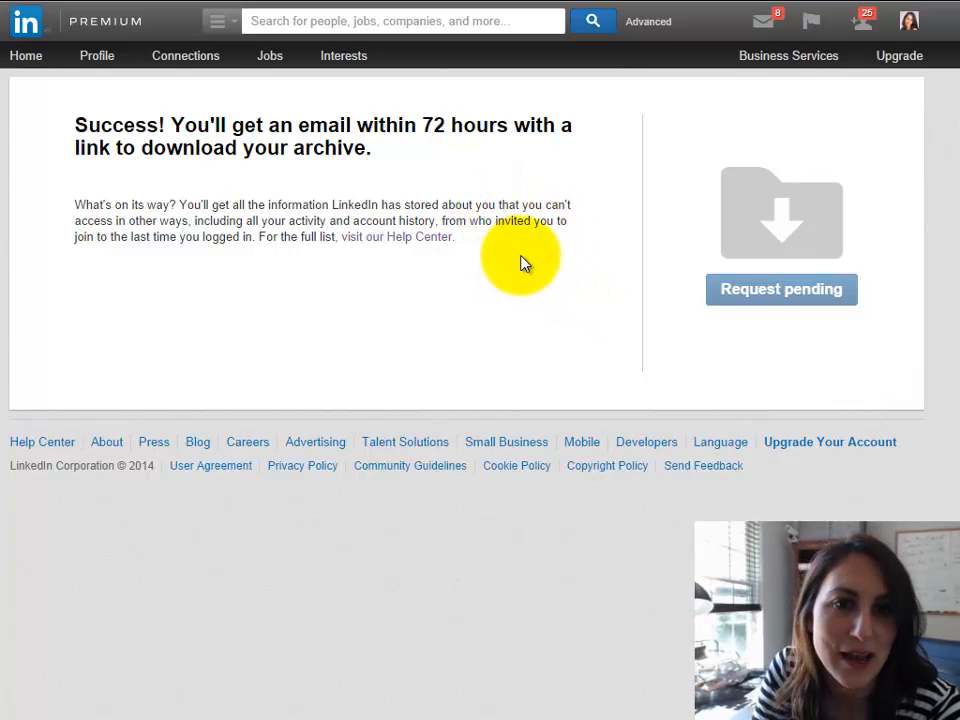
mouse_move(90, 250)
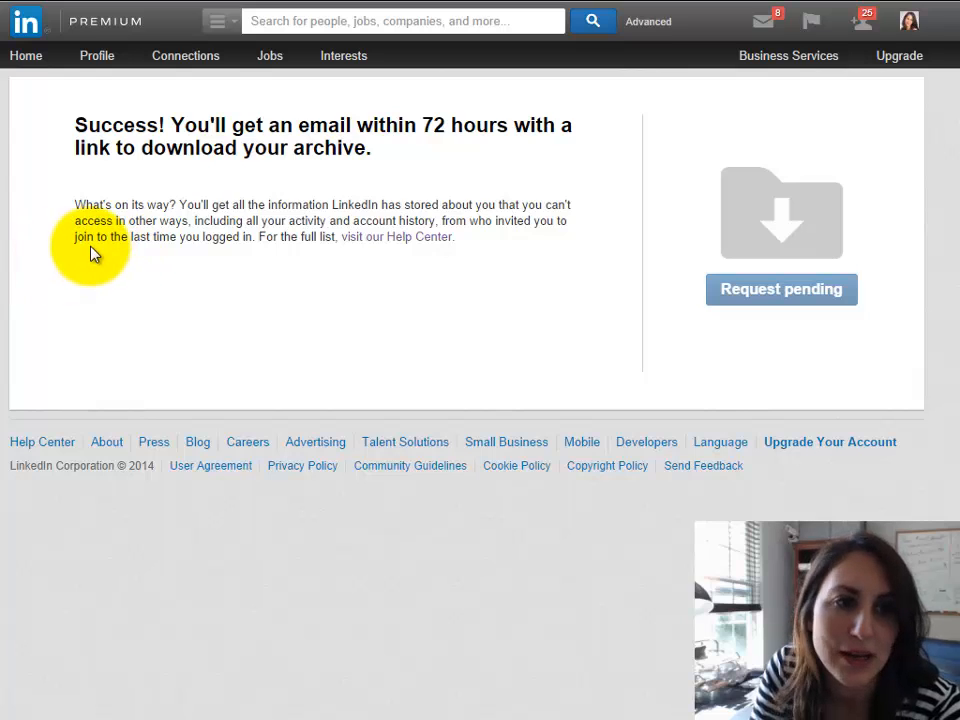
mouse_move(155, 253)
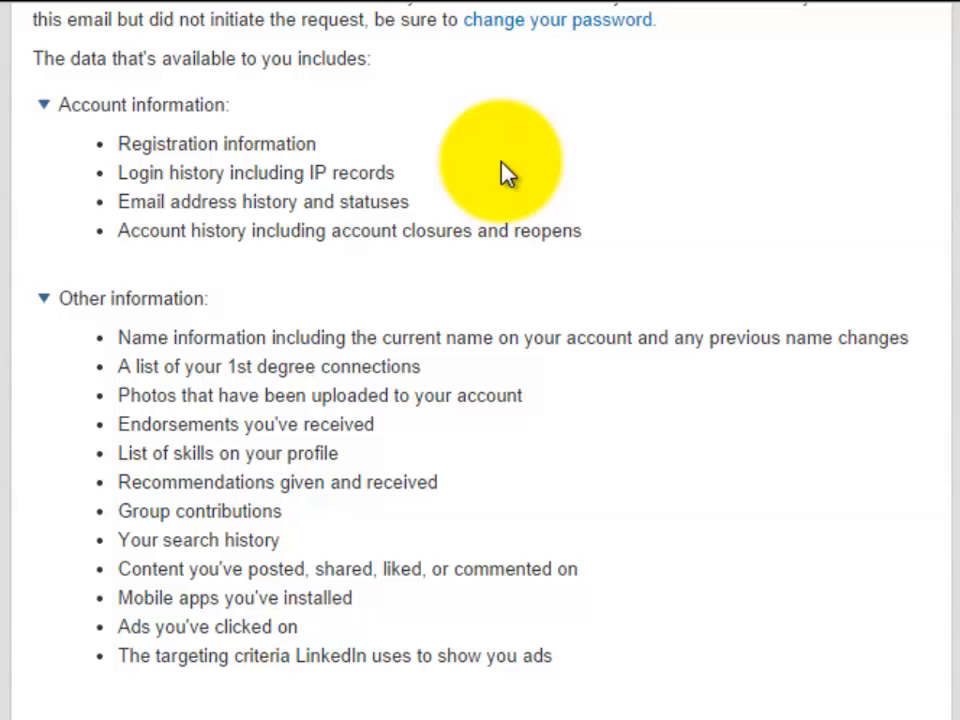
mouse_move(420, 180)
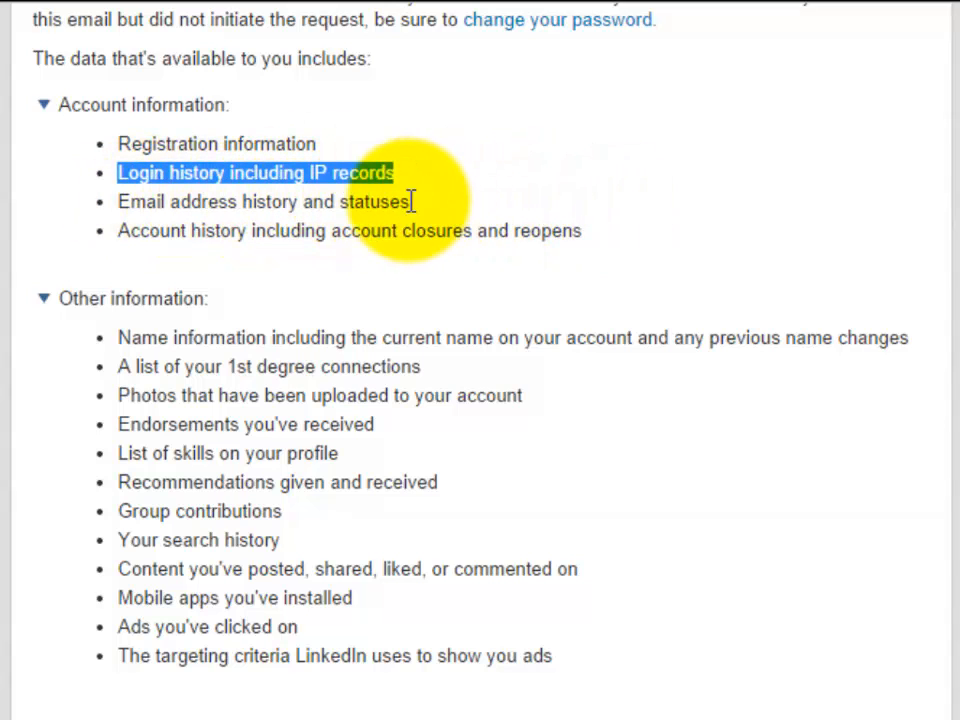
mouse_move(400, 231)
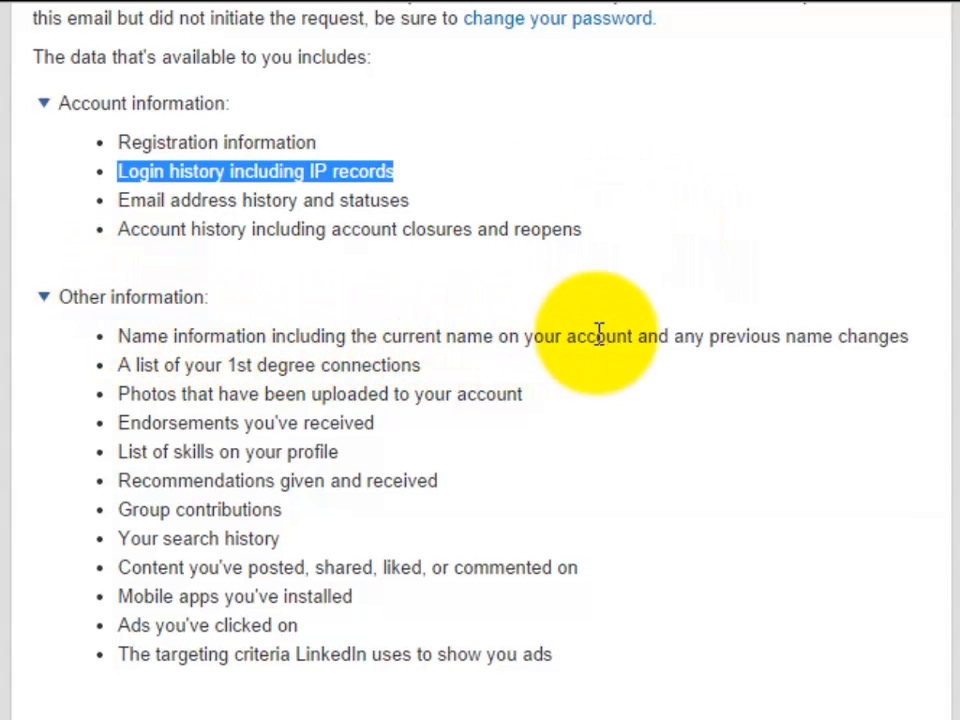
mouse_move(360, 393)
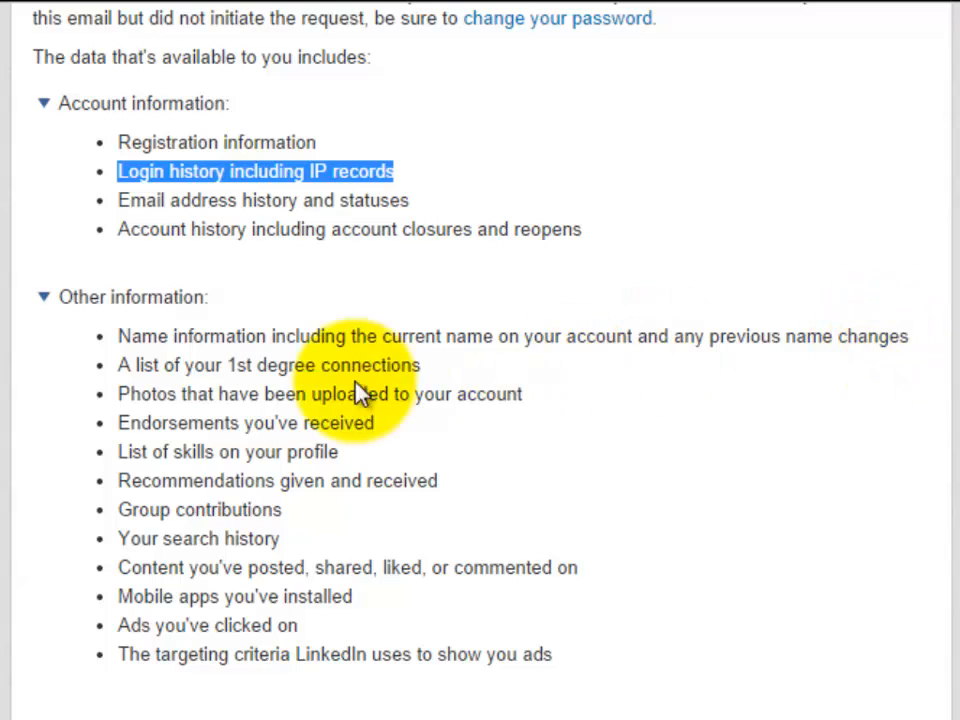
mouse_move(600, 400)
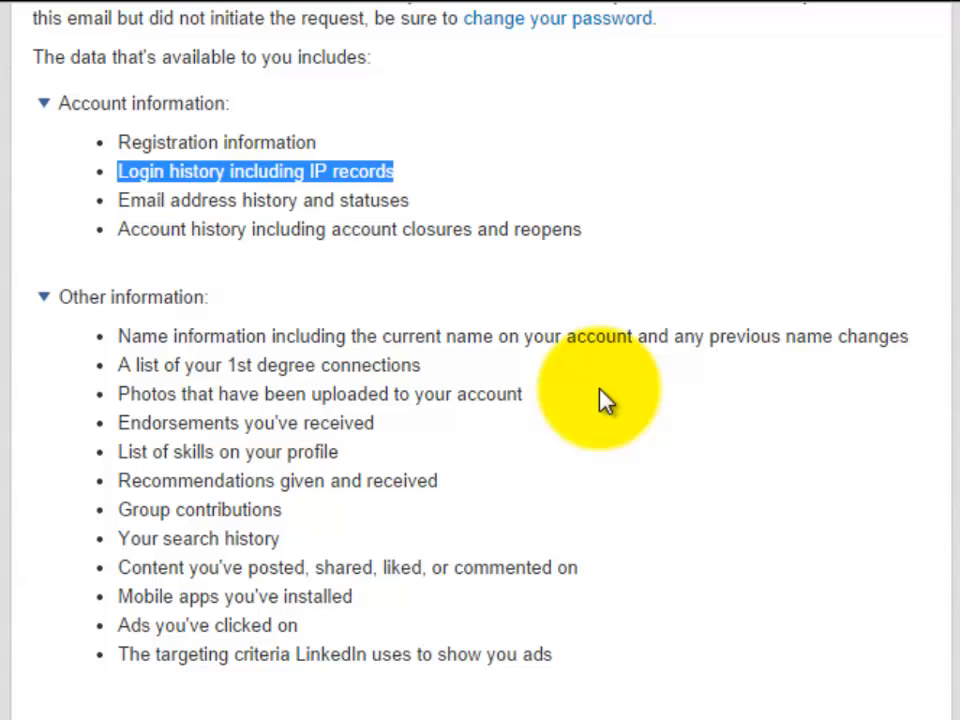
mouse_move(350, 460)
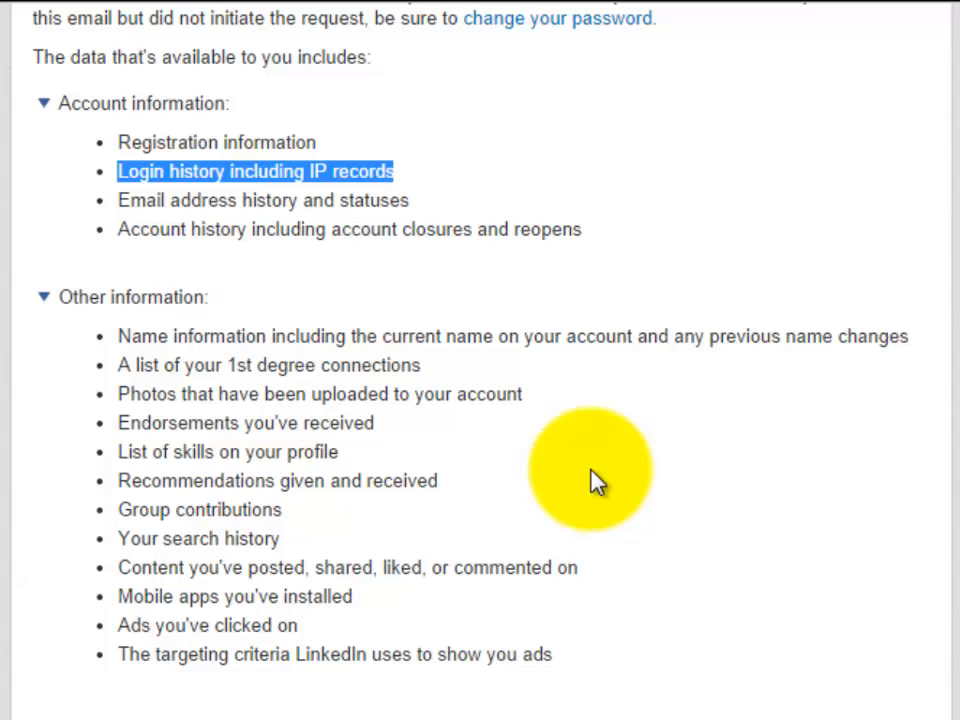
mouse_move(360, 600)
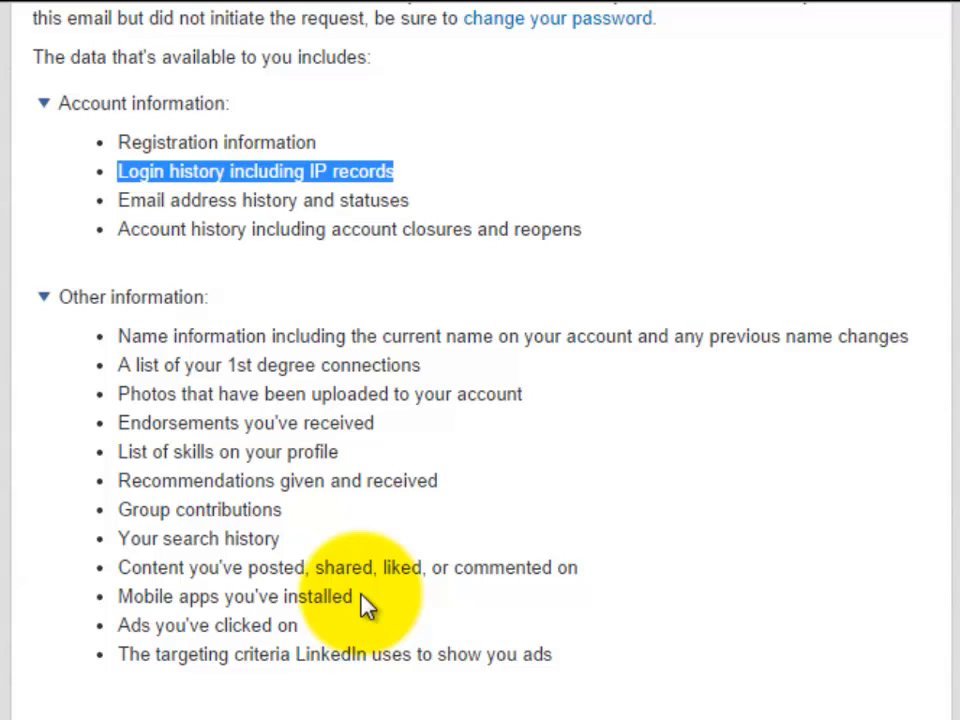
mouse_move(343, 608)
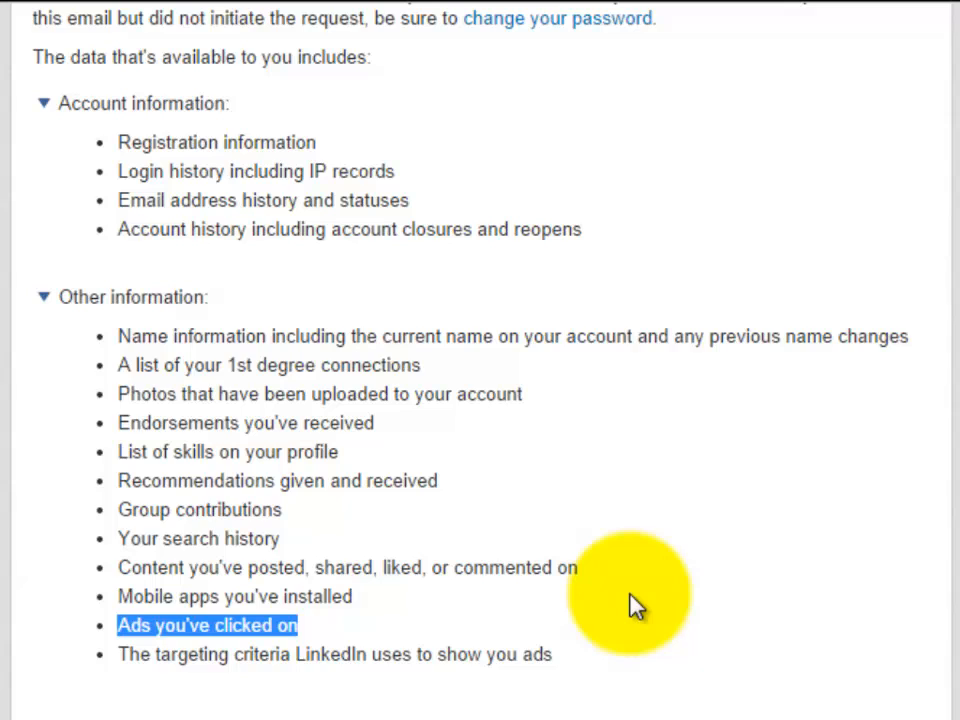
mouse_move(610, 655)
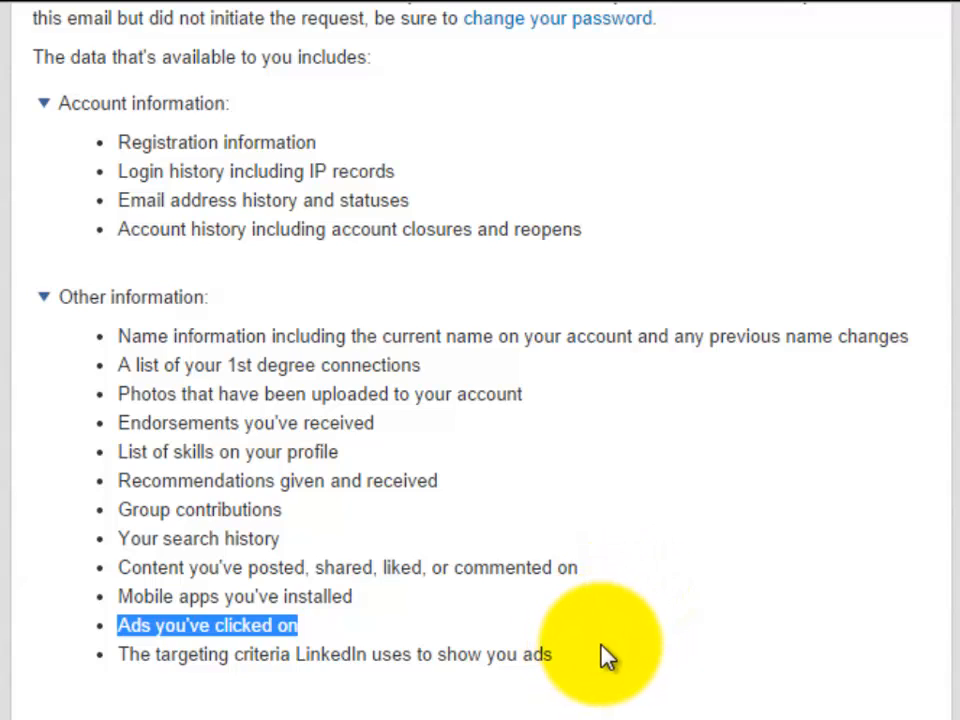
mouse_move(560, 665)
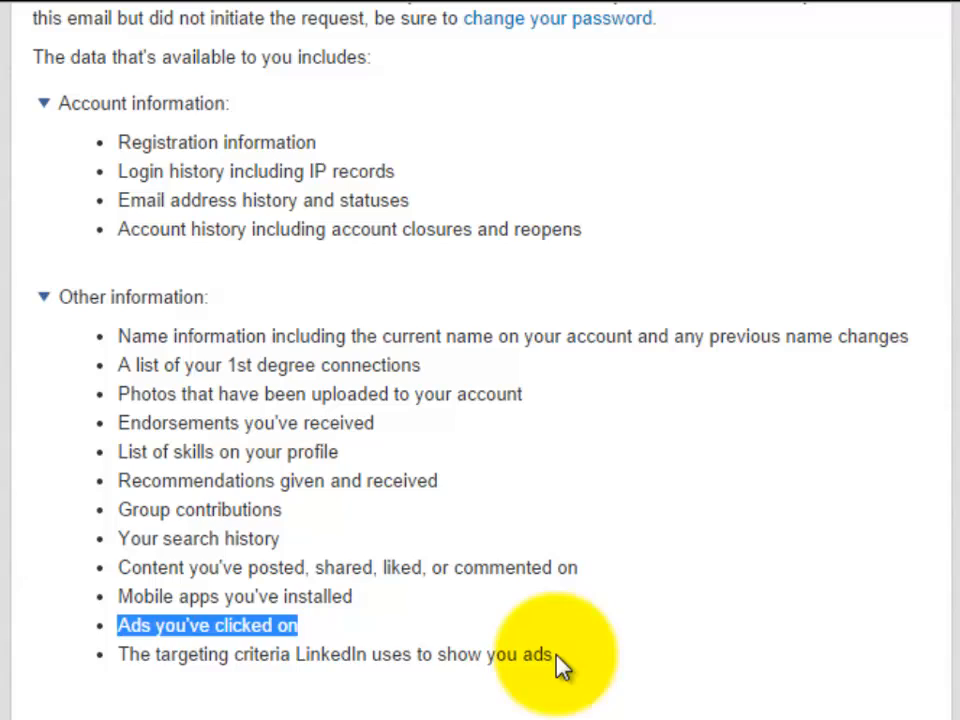
Scroll the archive help article down to its notes on archive limits and the Data Consent form
scroll("down", 3)
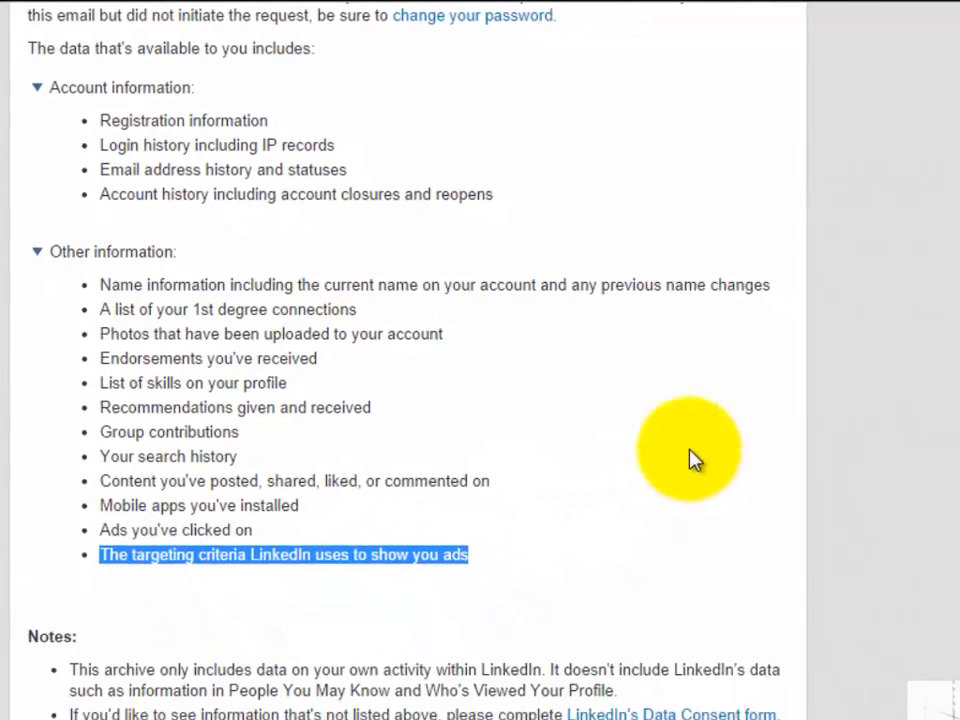
scroll("down", 3)
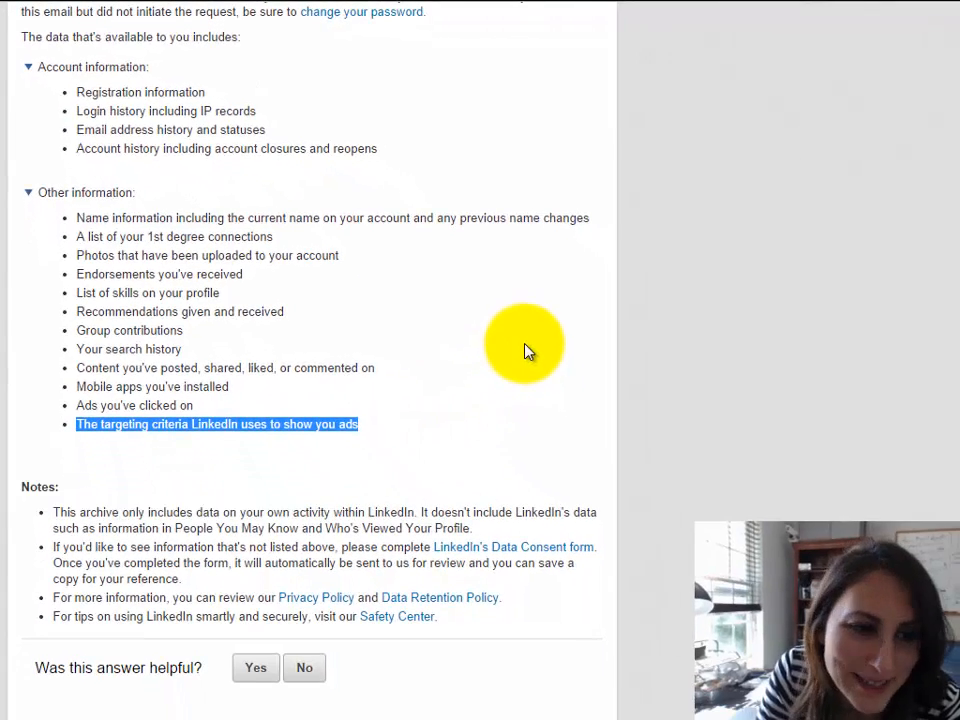